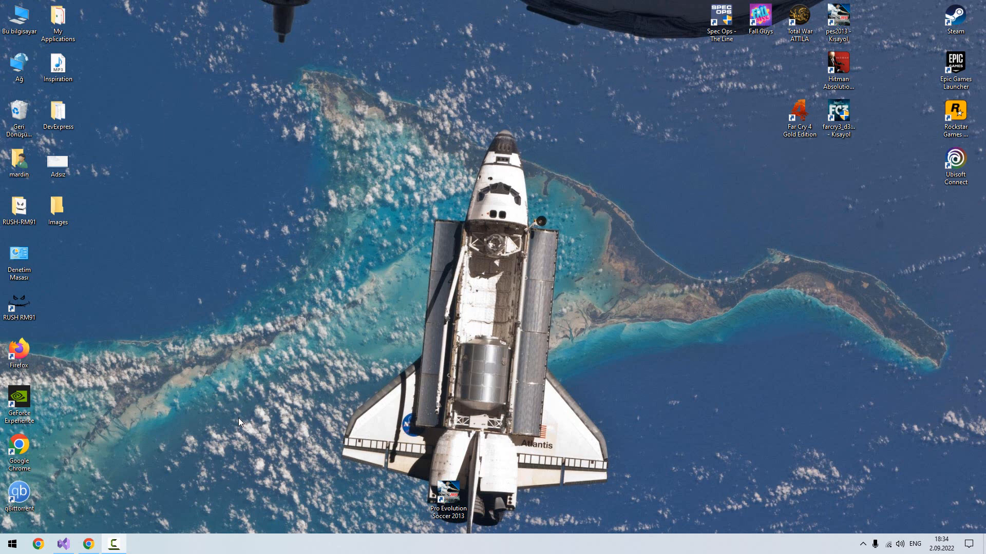
{"action": "mouse_move", "coordinate": [197, 421]}
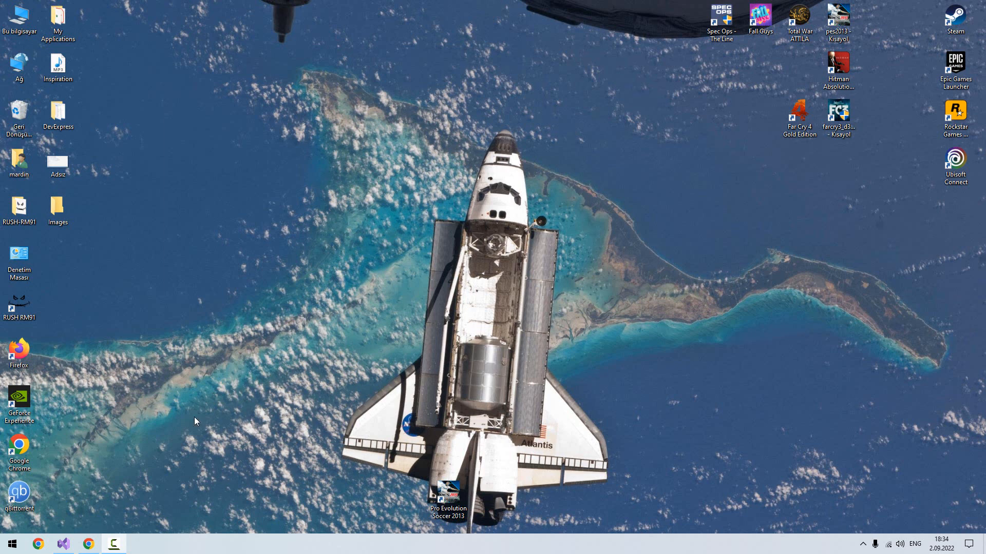
{"action": "mouse_move", "coordinate": [113, 487]}
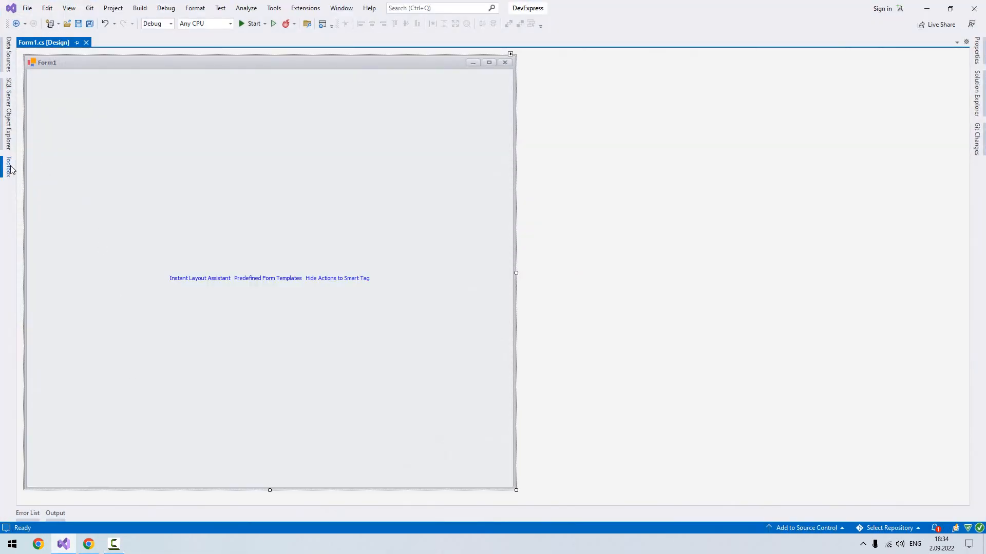
Step: Find the ImageSlider in the Toolbox by searching 'imag' and place it on Form1
{"action": "left_click", "coordinate": [8, 162]}
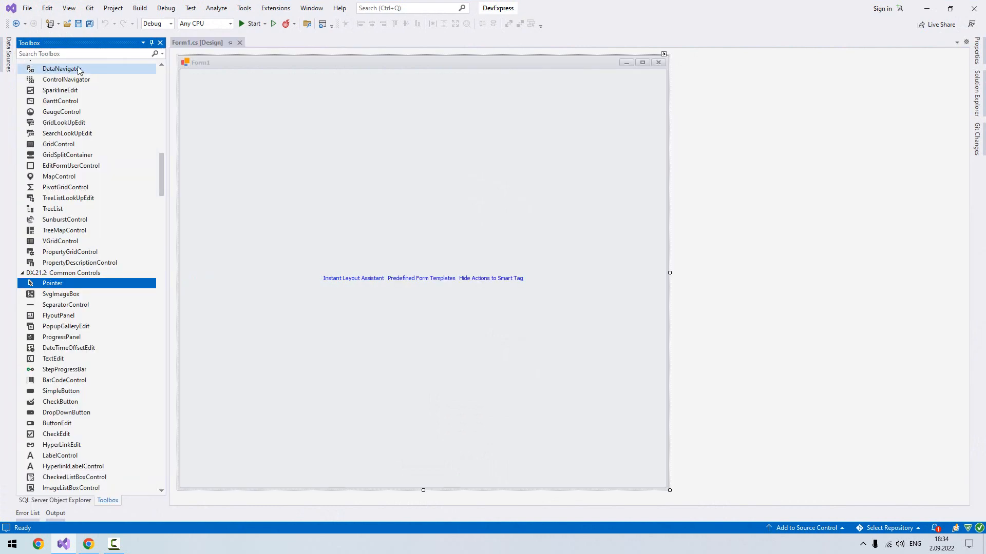
{"action": "type", "text": "imag"}
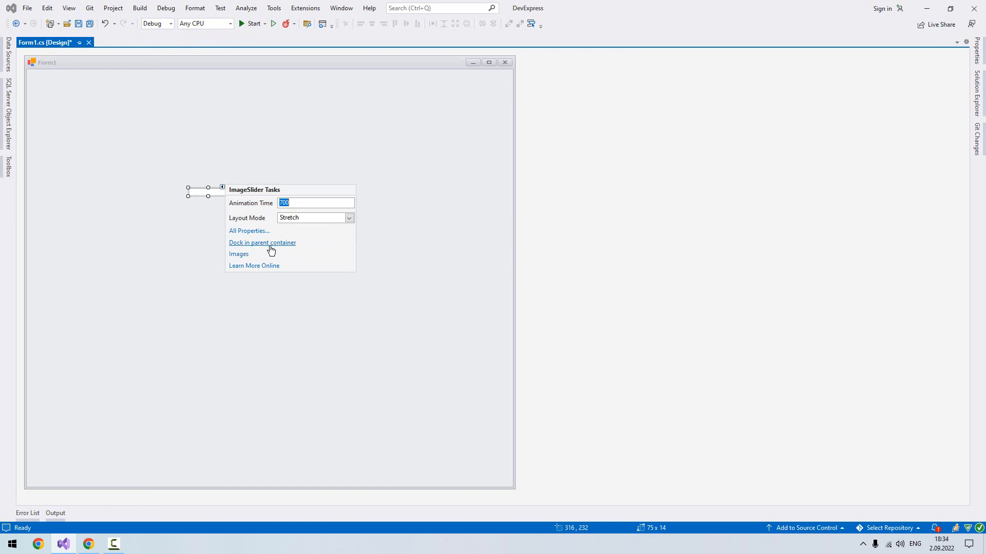
Step: Dock the slider in its parent container and rename it imageSlider
{"action": "left_click", "coordinate": [262, 243]}
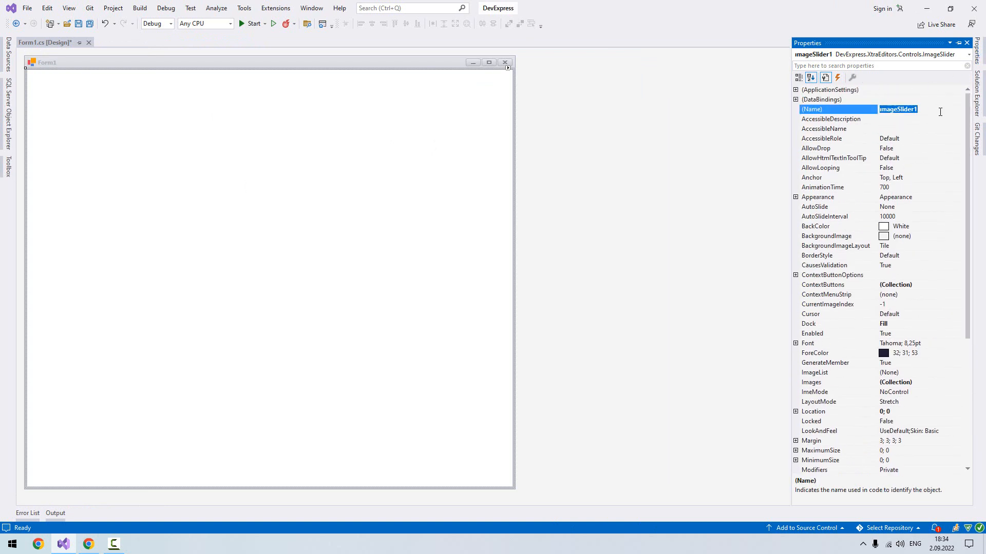
{"action": "type", "text": "imageS"}
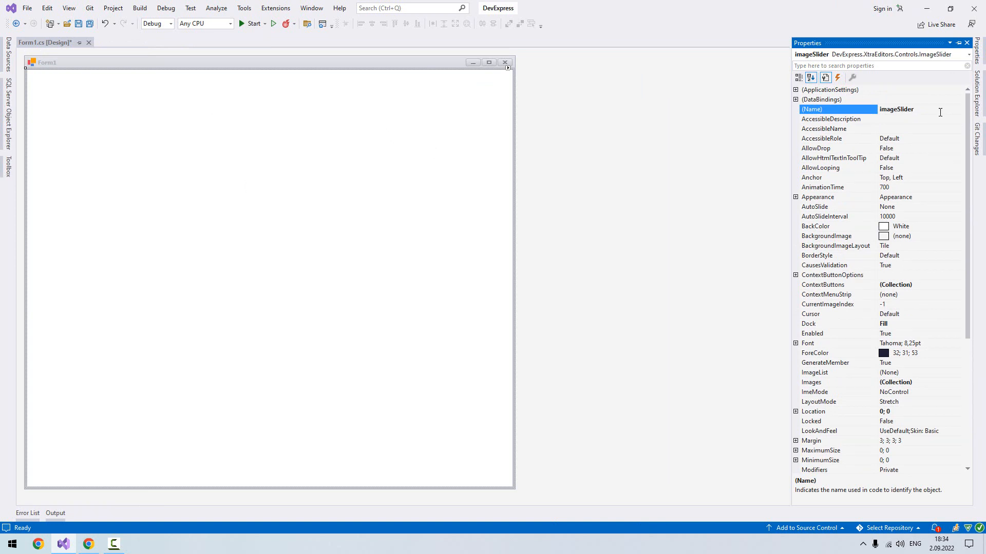
{"action": "mouse_move", "coordinate": [893, 129]}
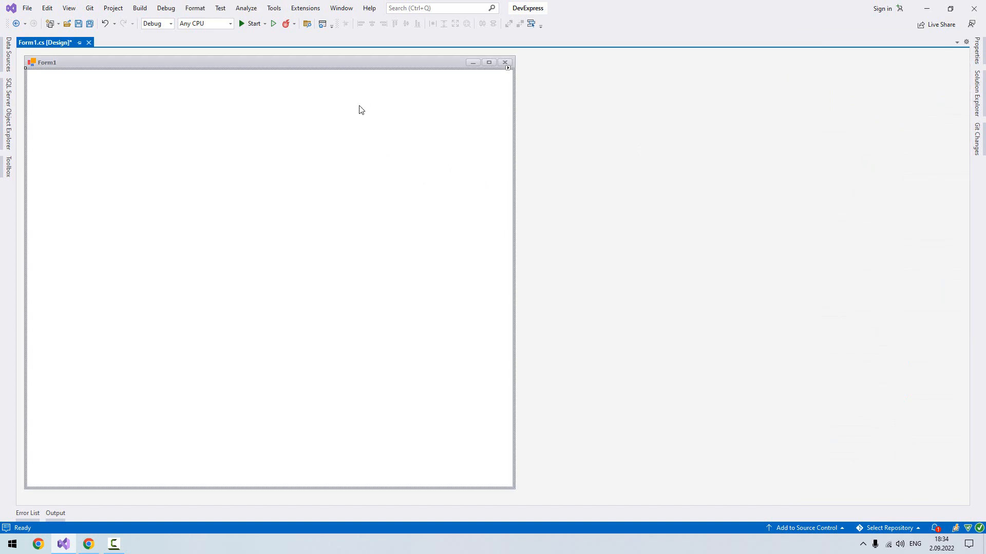
{"action": "mouse_move", "coordinate": [465, 98]}
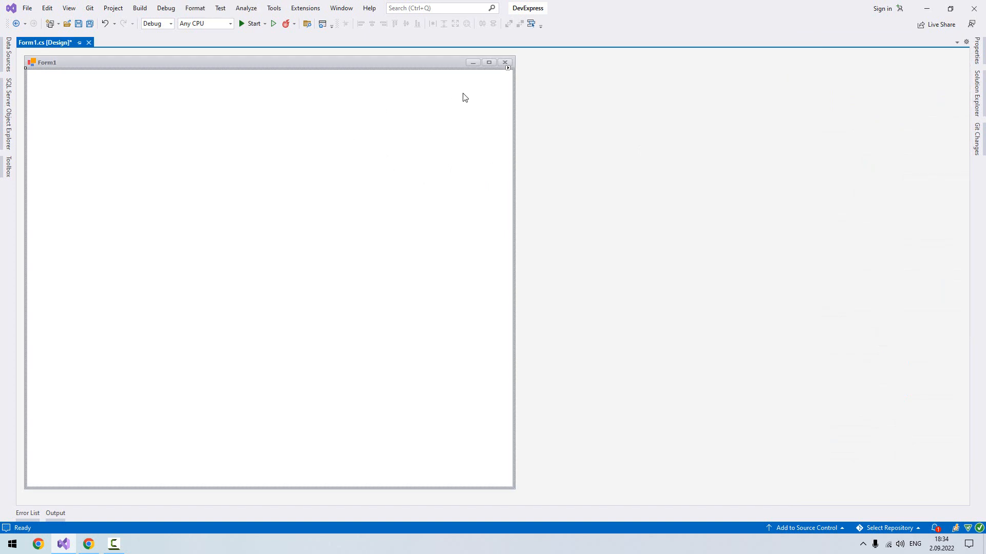
Step: Load the five pexels space photos from the Images folder into the slider's image collection
{"action": "left_click", "coordinate": [507, 68]}
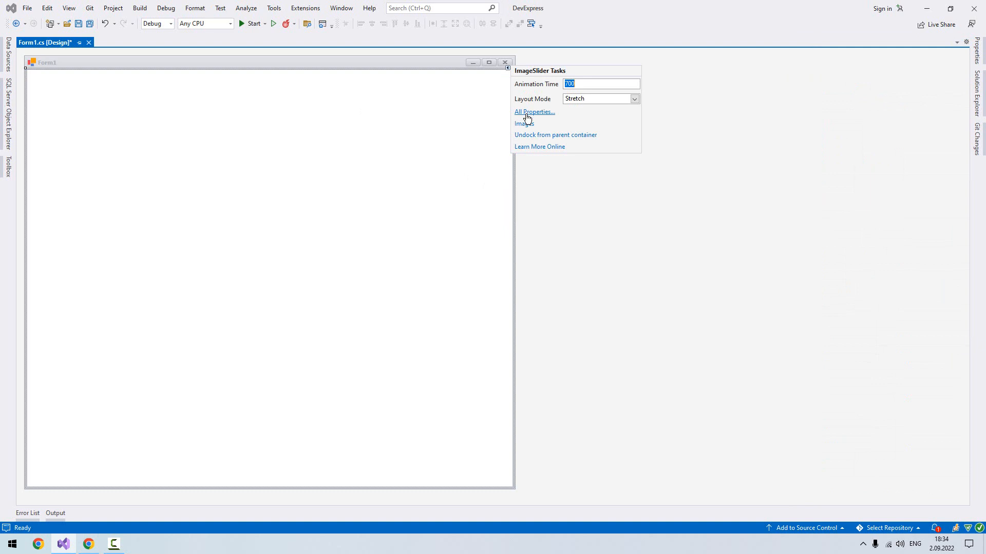
{"action": "left_click", "coordinate": [524, 123]}
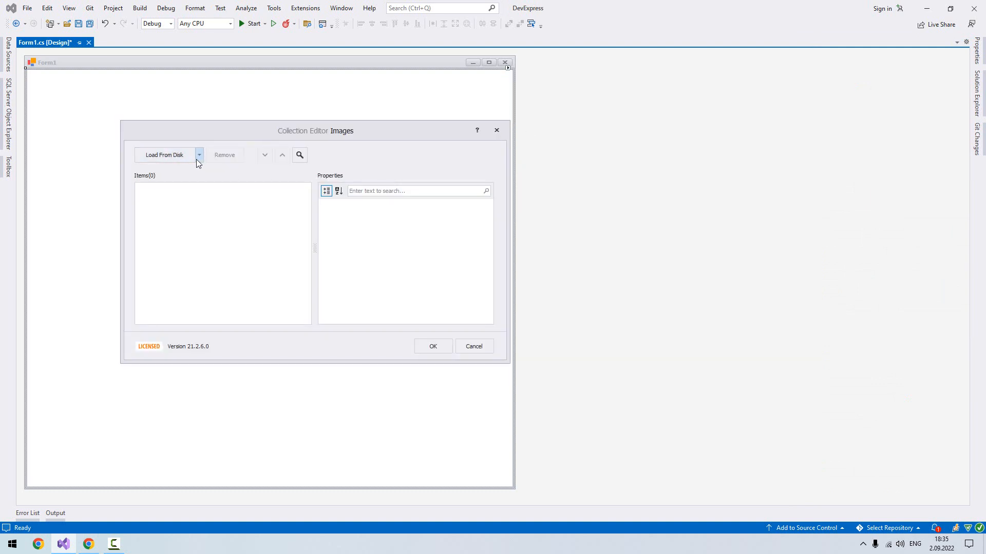
{"action": "left_click", "coordinate": [164, 154]}
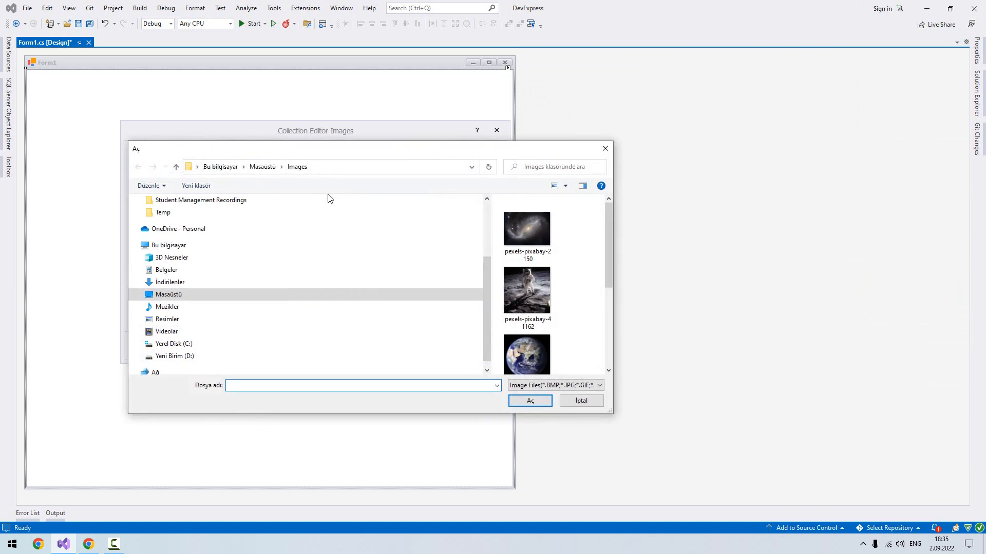
{"action": "left_click", "coordinate": [527, 227]}
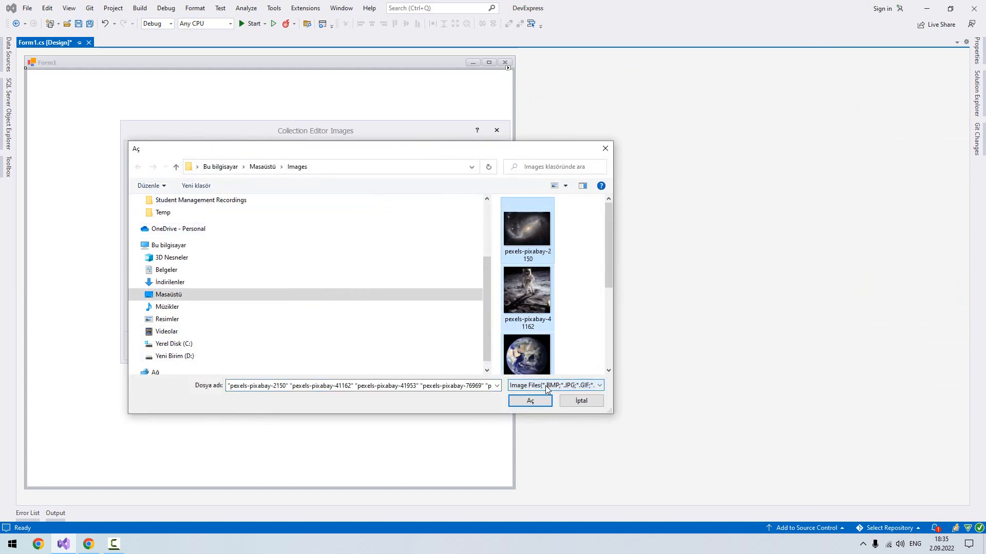
{"action": "left_click", "coordinate": [529, 401]}
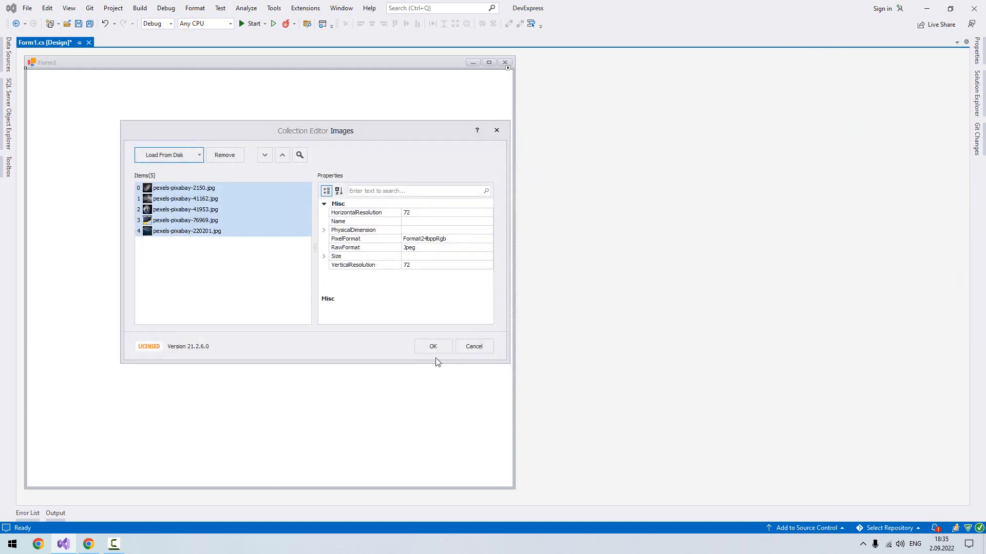
{"action": "left_click", "coordinate": [432, 346]}
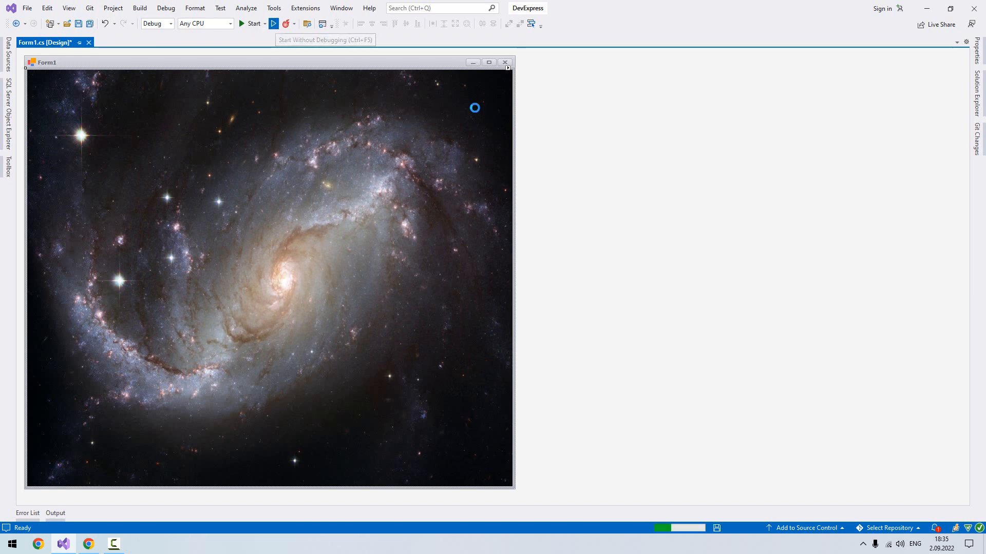
Step: Run Form1 and step the slider through the galaxy, astronaut and Earth photos
{"action": "left_click", "coordinate": [250, 24]}
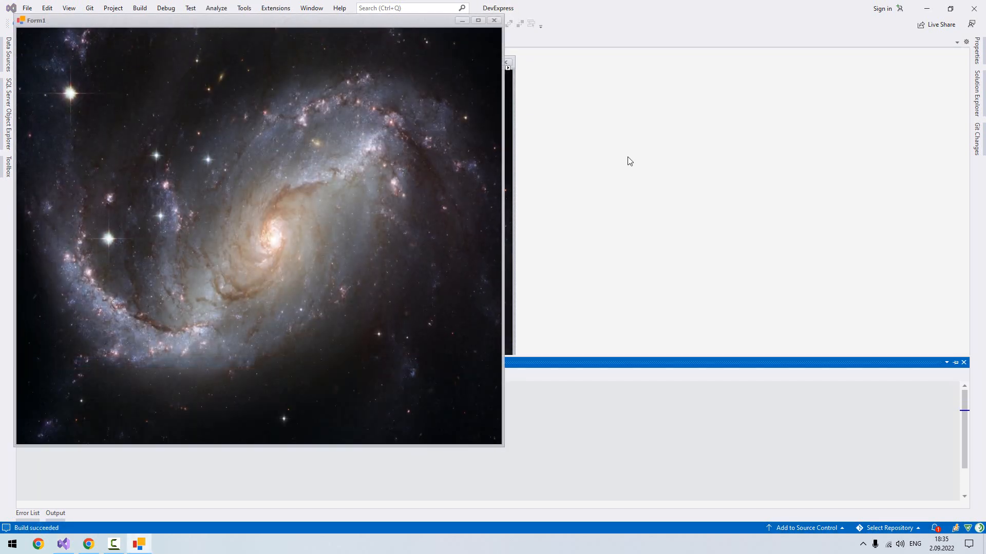
{"action": "mouse_move", "coordinate": [439, 226]}
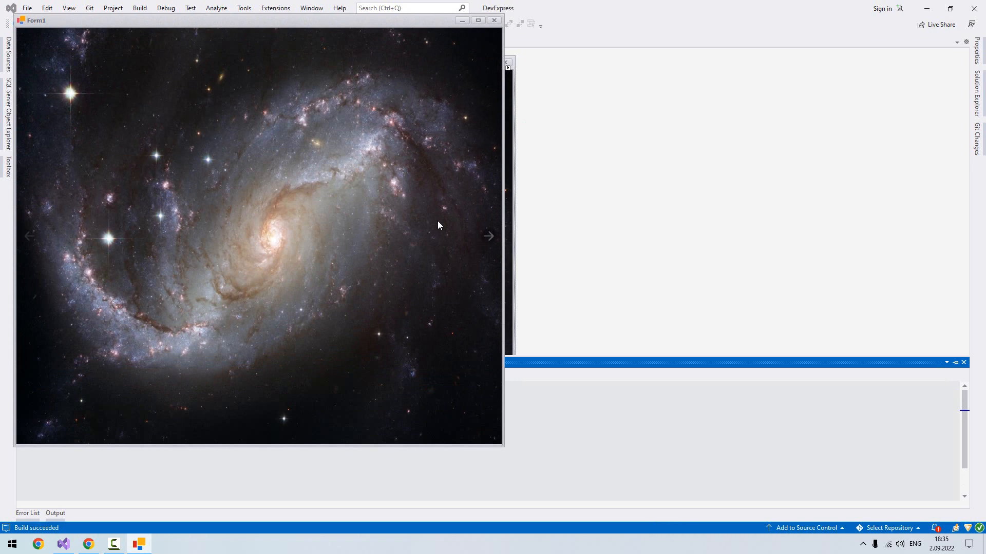
{"action": "mouse_move", "coordinate": [493, 244]}
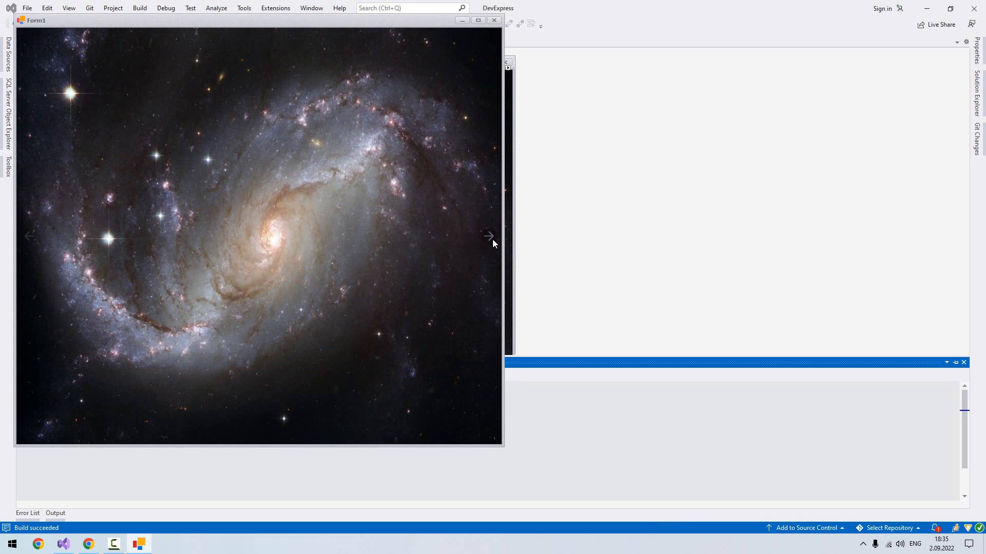
{"action": "left_click", "coordinate": [490, 236]}
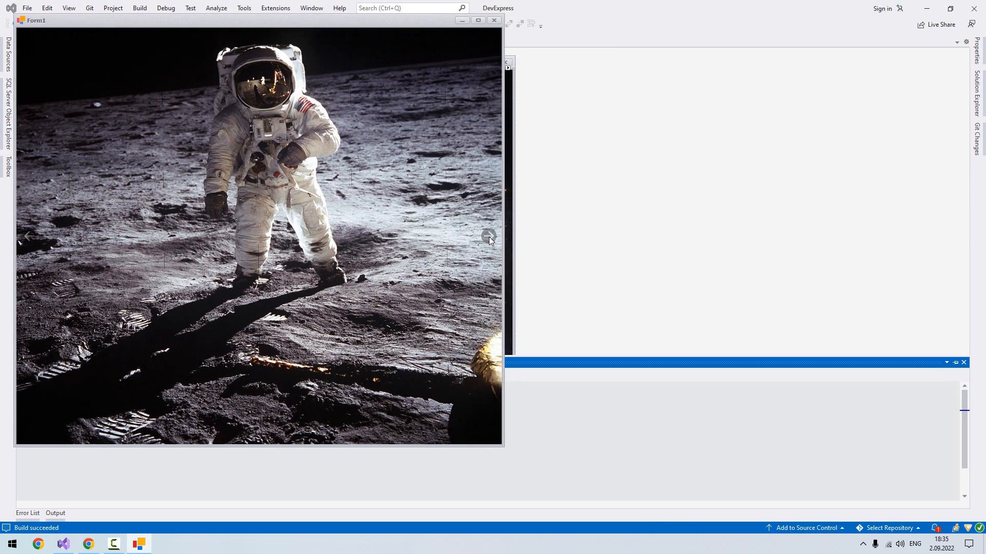
{"action": "left_click", "coordinate": [489, 235]}
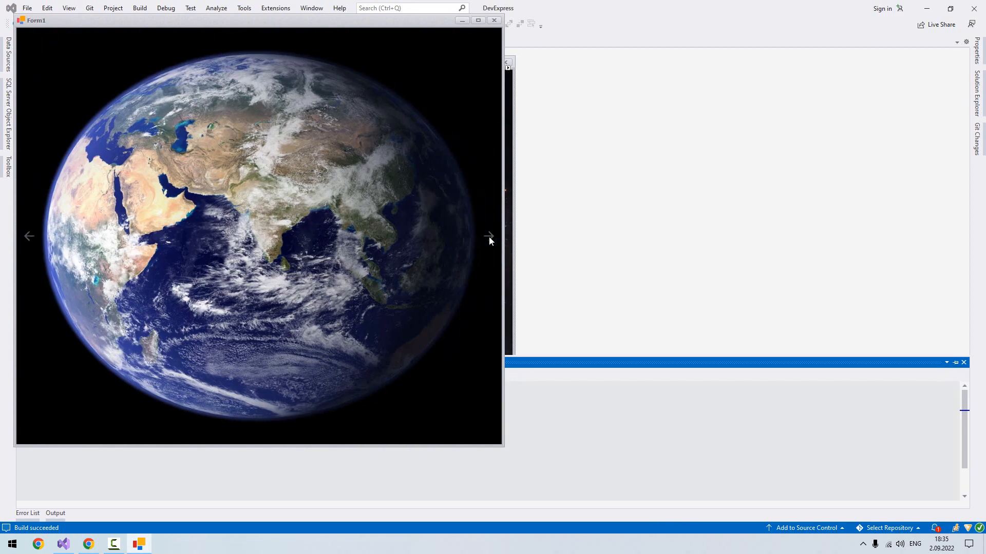
{"action": "left_click", "coordinate": [490, 236]}
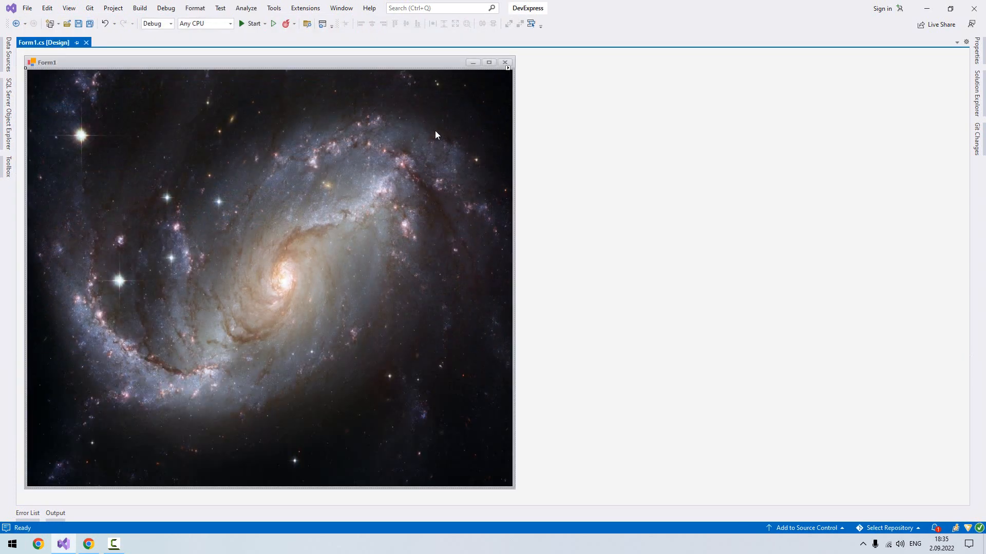
{"action": "mouse_move", "coordinate": [447, 155]}
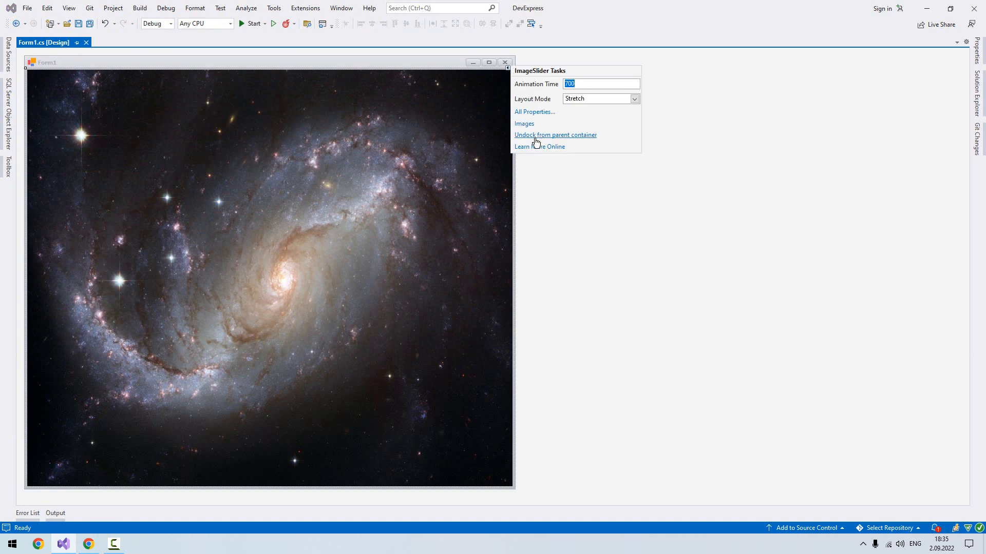
Step: In All Properties, change AutoSlideInterval from 10000 to 1000 and AnimationTime from 700 to 1000
{"action": "left_click", "coordinate": [533, 111]}
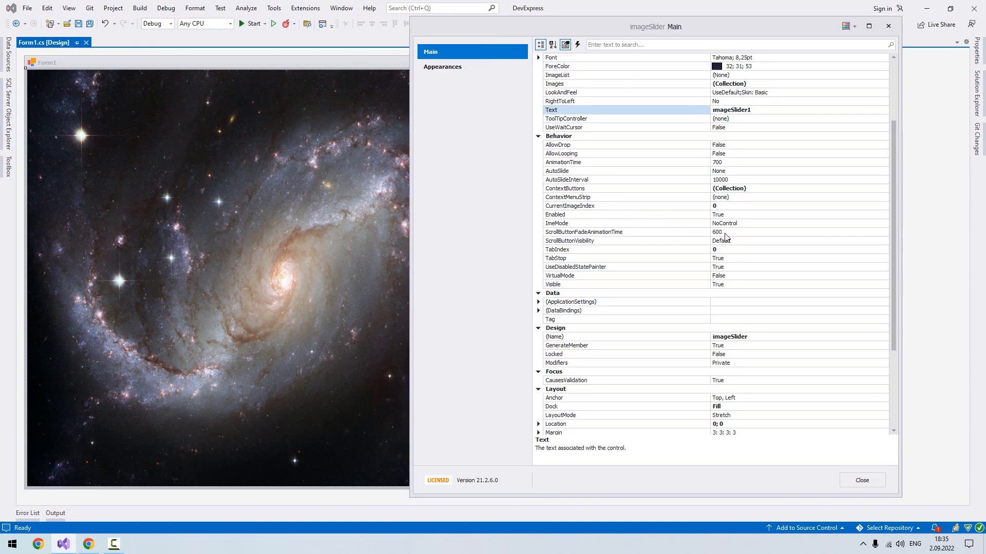
{"action": "mouse_move", "coordinate": [593, 164]}
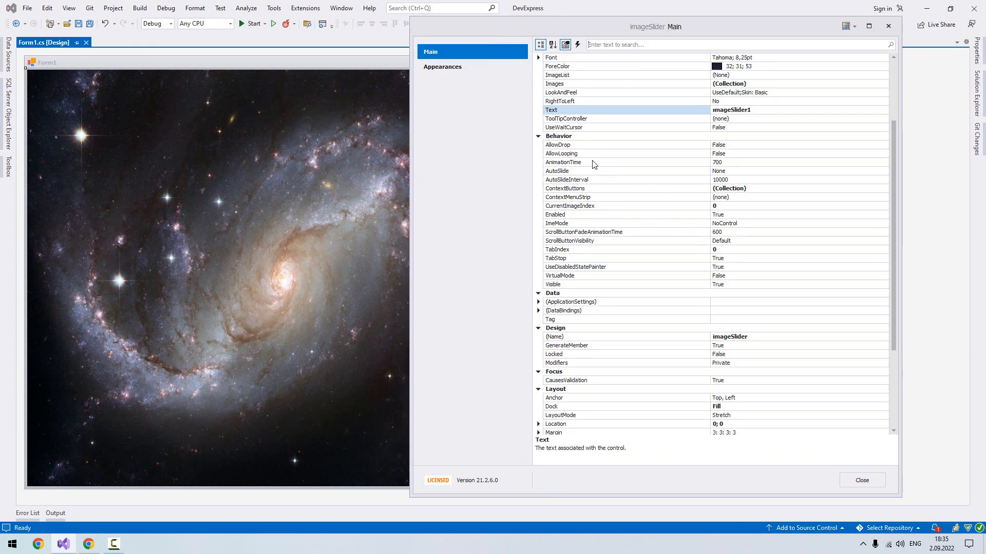
{"action": "left_click", "coordinate": [562, 163]}
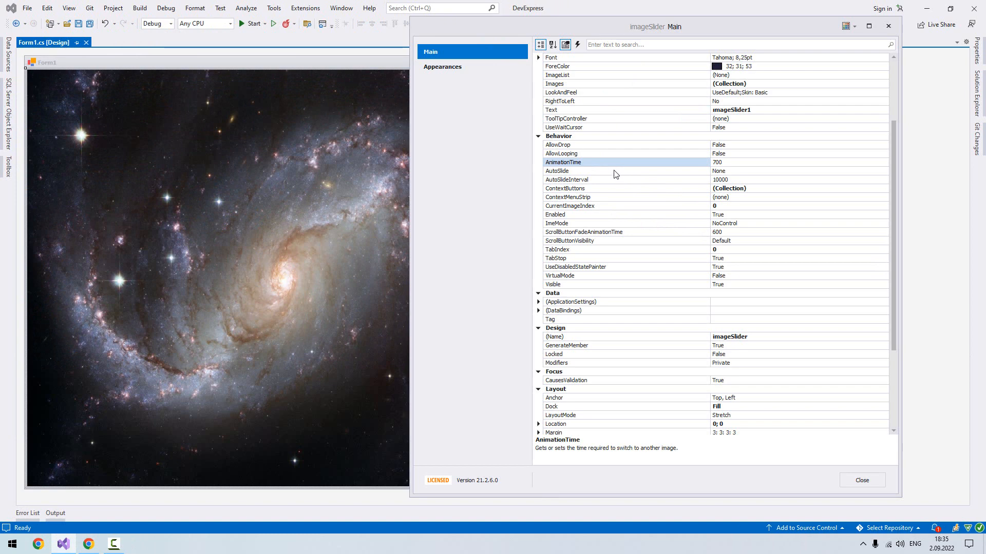
{"action": "mouse_move", "coordinate": [618, 184]}
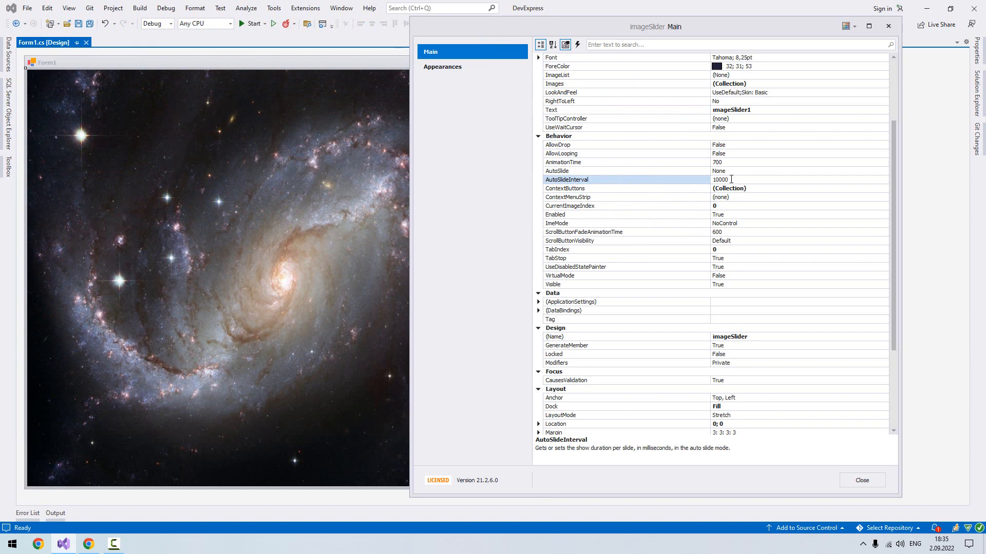
{"action": "double_click", "coordinate": [720, 180]}
{"action": "type", "text": "1000"}
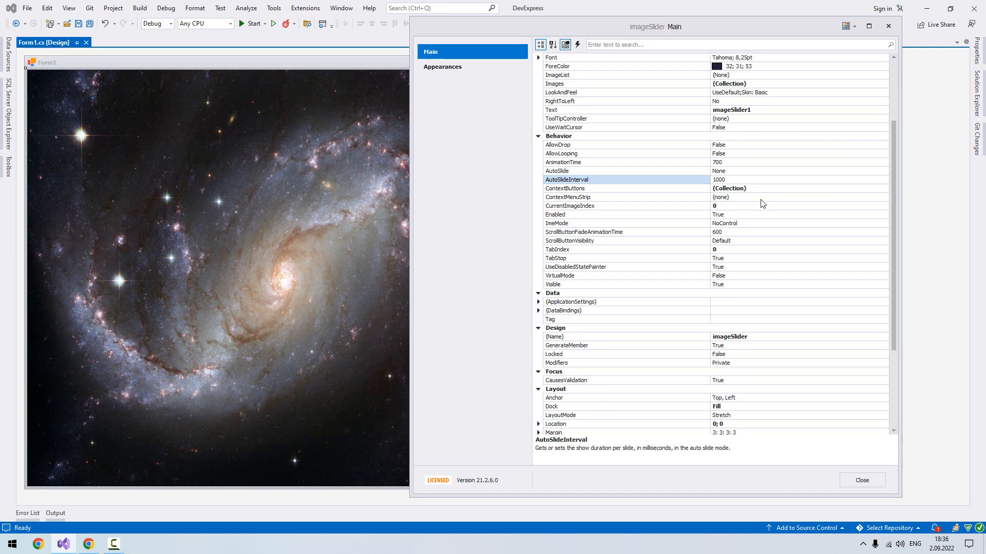
{"action": "left_click", "coordinate": [562, 162]}
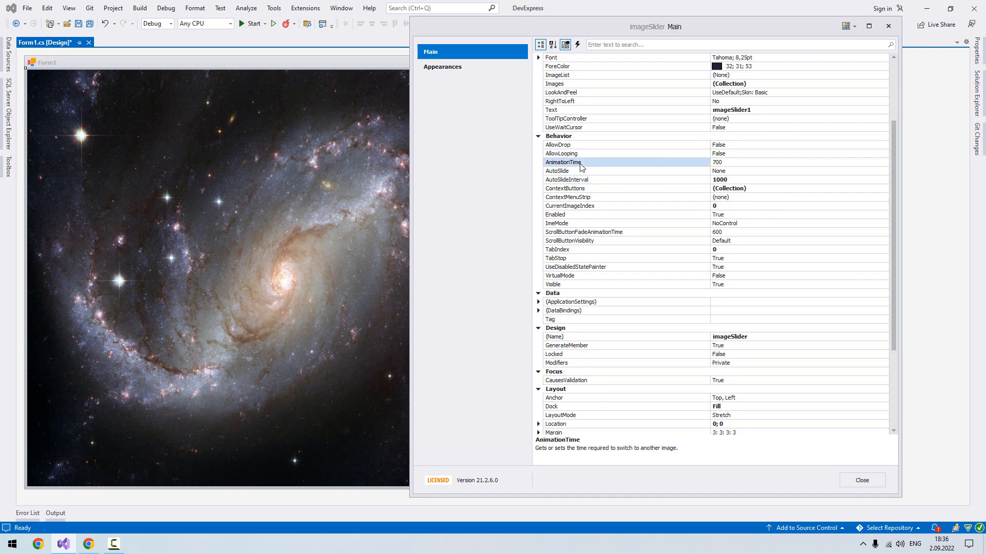
{"action": "mouse_move", "coordinate": [602, 168]}
{"action": "type", "text": "1000"}
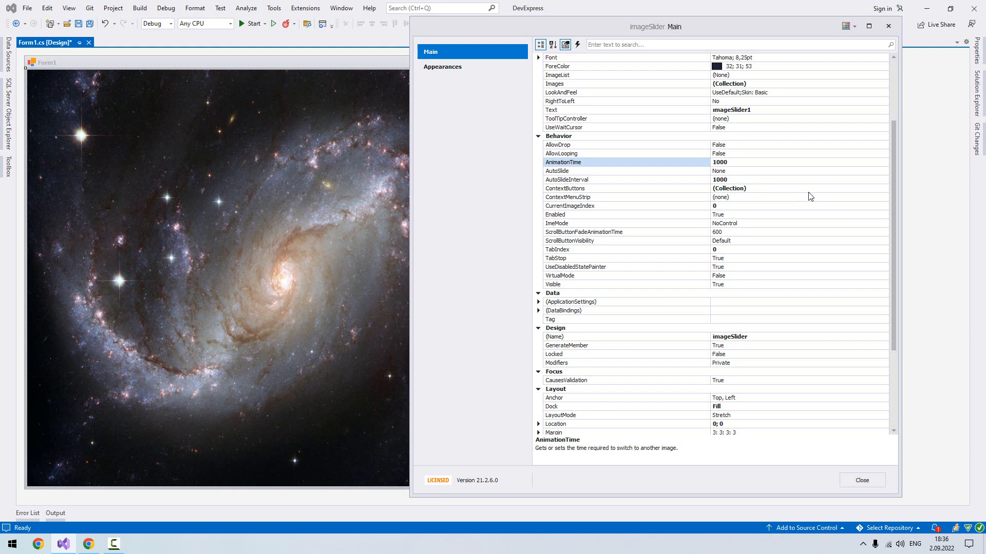
{"action": "left_click", "coordinate": [720, 162]}
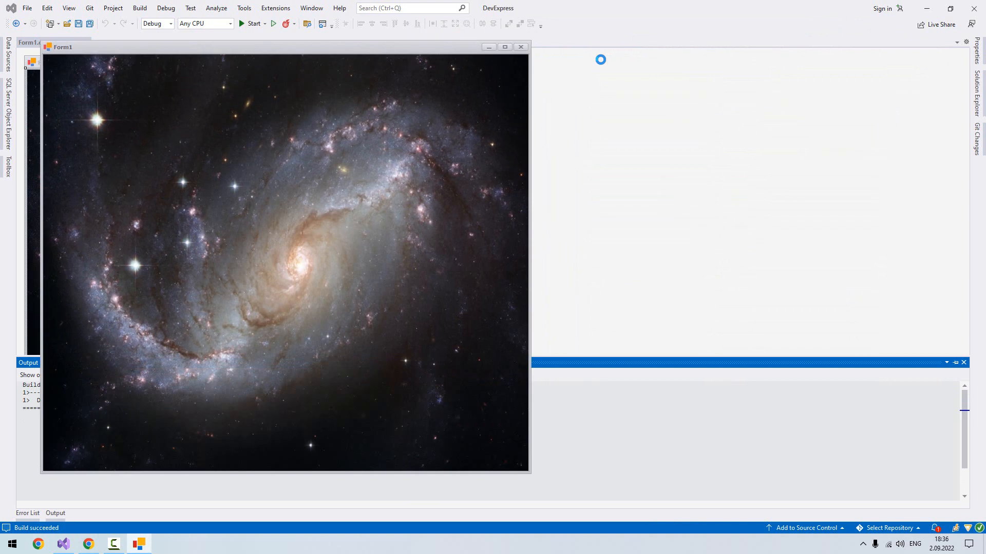
{"action": "mouse_move", "coordinate": [525, 129]}
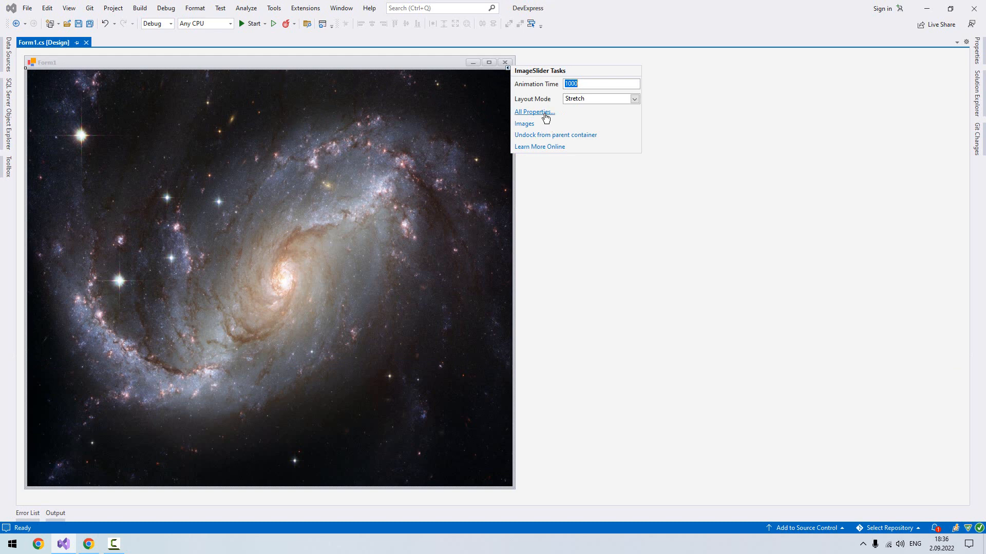
Step: Set the slider's AutoSlide property to Forward in All Properties and close the list
{"action": "left_click", "coordinate": [533, 112]}
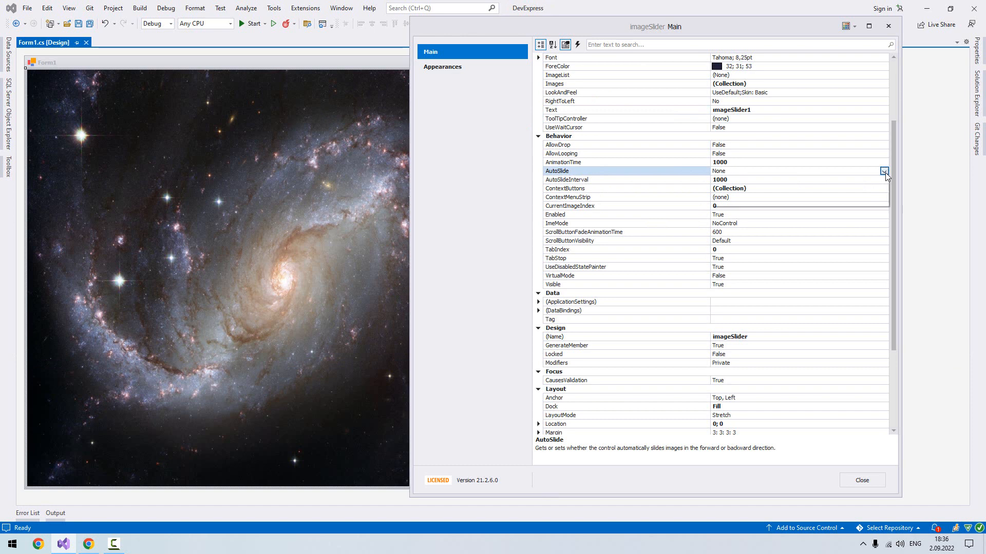
{"action": "left_click", "coordinate": [883, 171]}
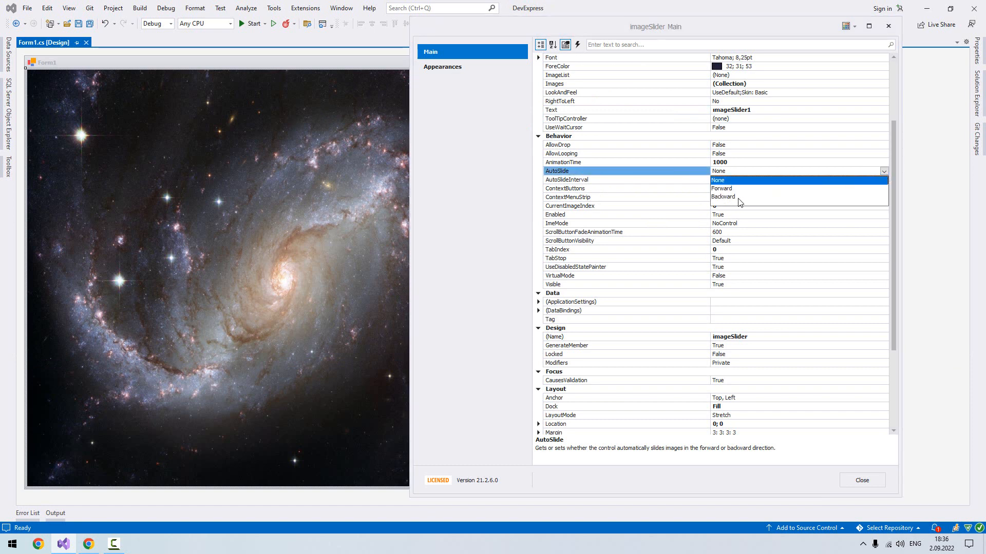
{"action": "mouse_move", "coordinate": [731, 196]}
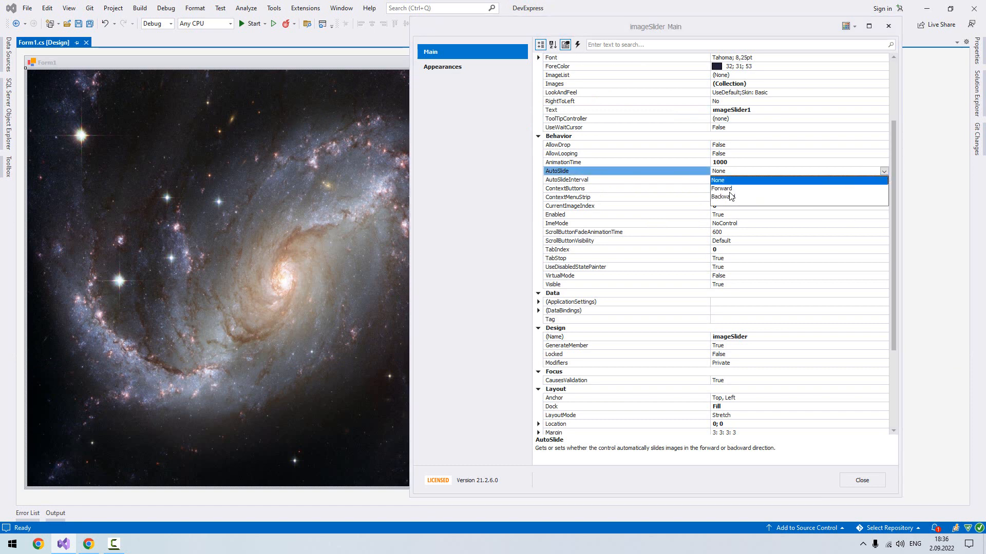
{"action": "left_click", "coordinate": [721, 188]}
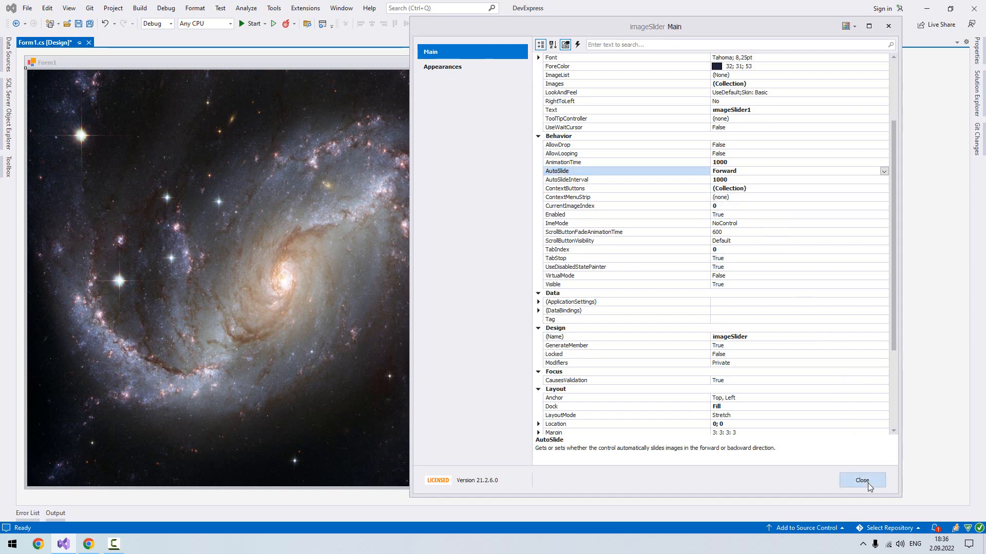
{"action": "left_click", "coordinate": [862, 480]}
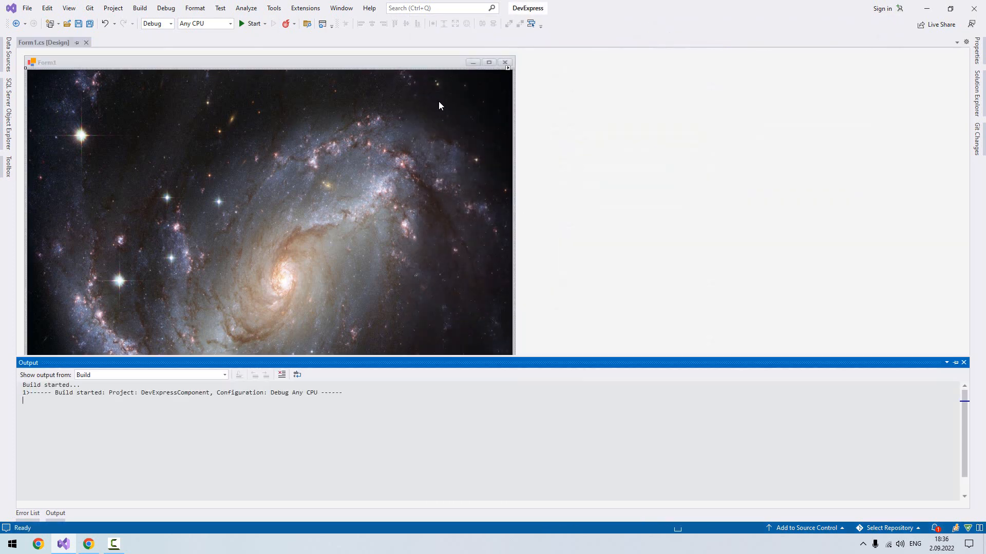
Step: Build the solution so the project compiles successfully
{"action": "left_click", "coordinate": [252, 23]}
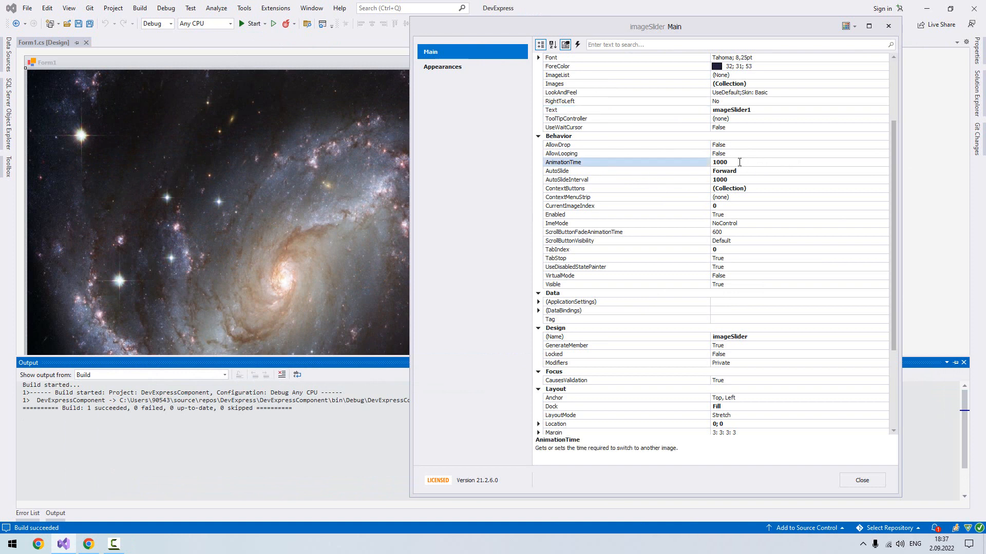
Step: Replace the slider's AnimationTime value with 100
{"action": "type", "text": "1"}
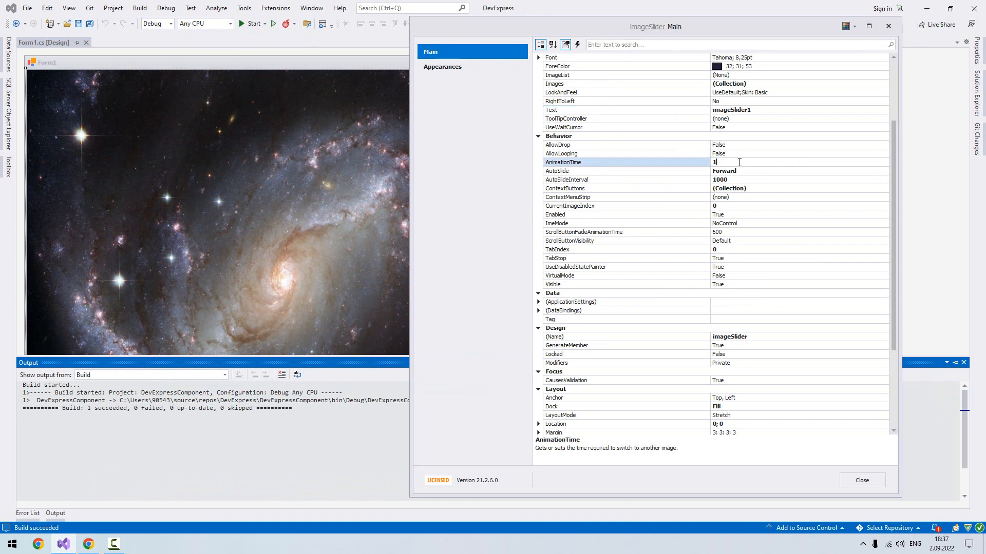
{"action": "type", "text": "00"}
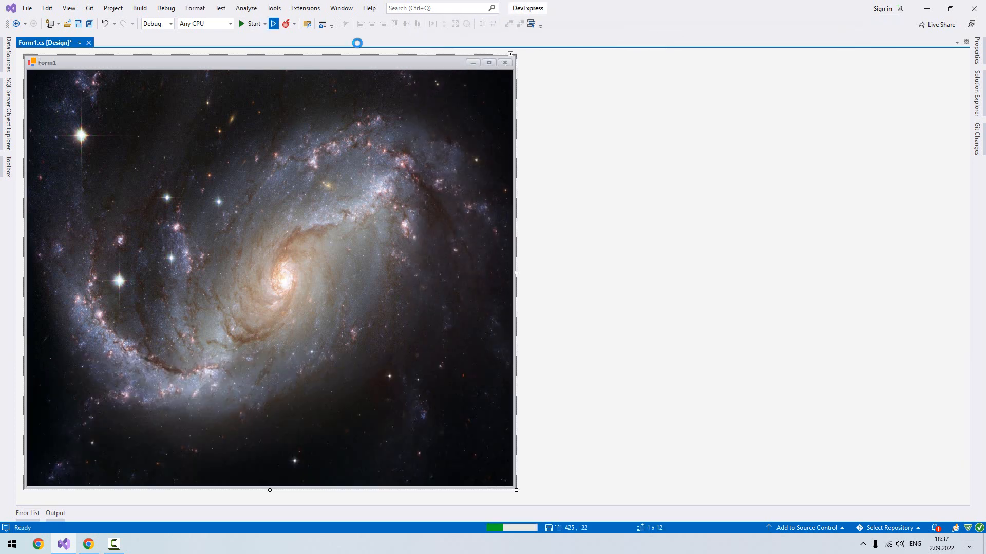
Step: Start Form1 and let the slider auto-slide from the galaxy to the Earth-at-night photo
{"action": "left_click", "coordinate": [253, 23]}
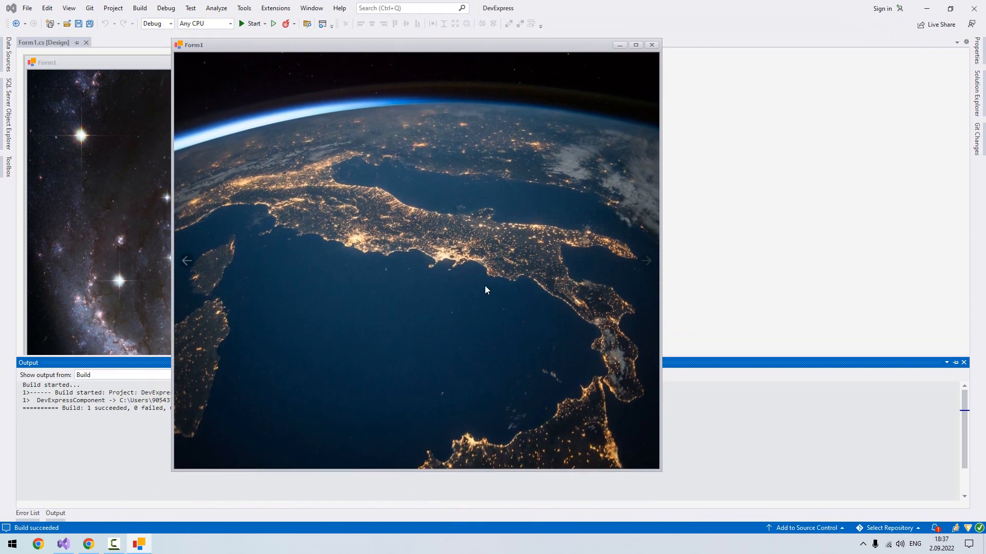
{"action": "mouse_move", "coordinate": [418, 182]}
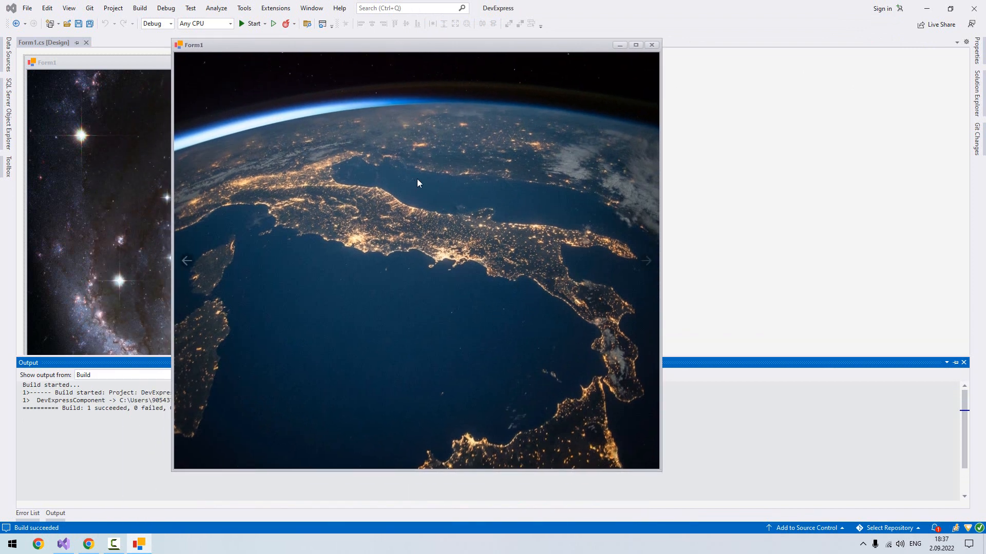
{"action": "mouse_move", "coordinate": [499, 56]}
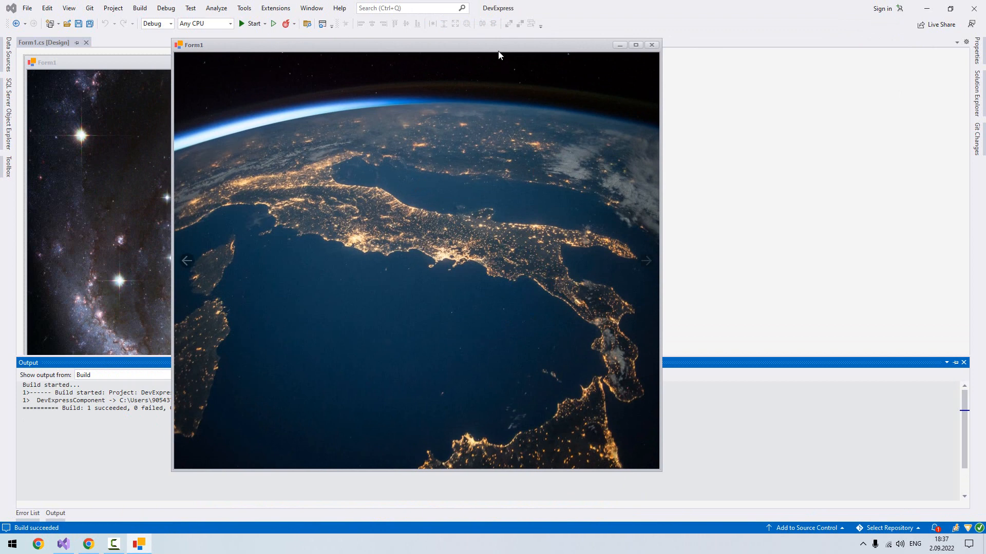